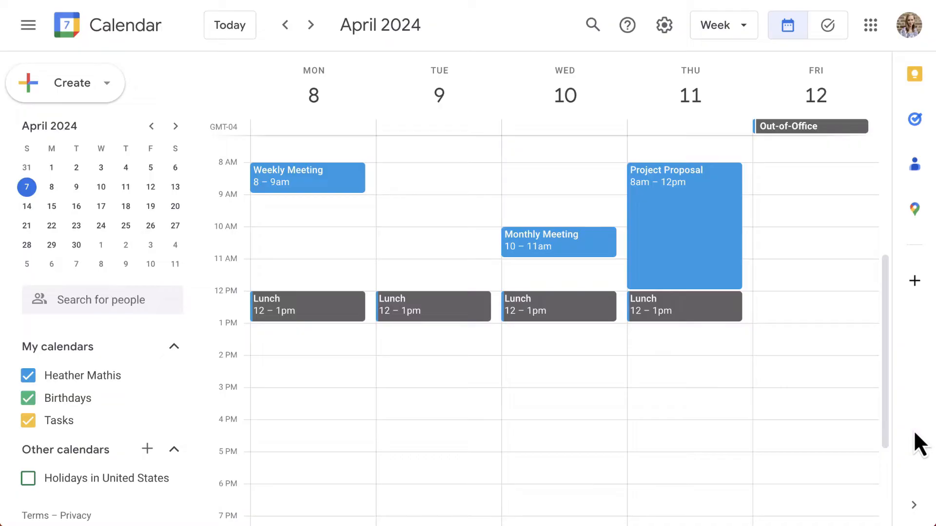
mouse_move(827, 26)
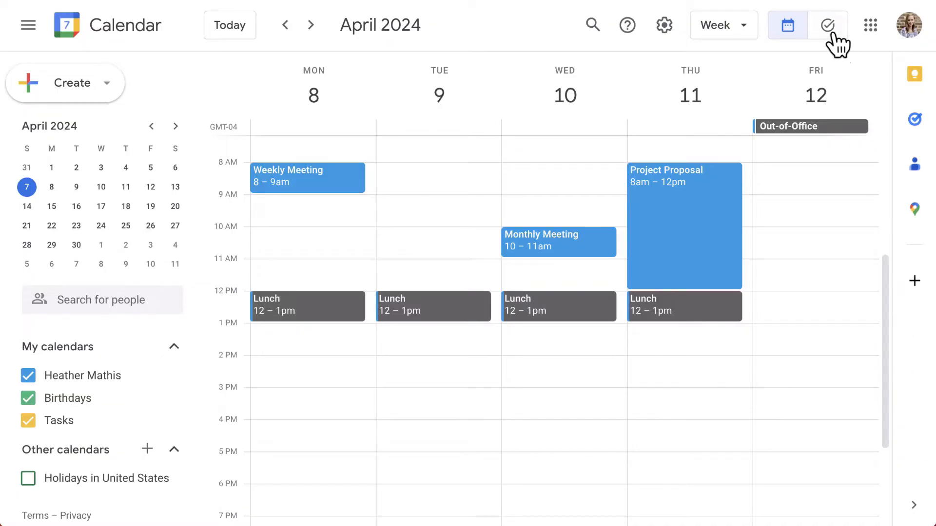
Step: Browse the Tasks view and cycle through Day, Month and Year calendar views
left_click(827, 25)
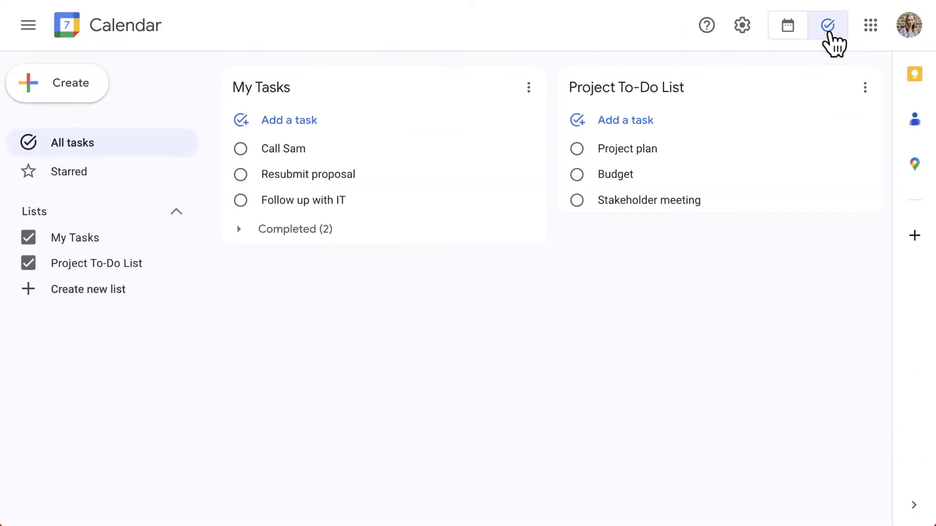
mouse_move(788, 26)
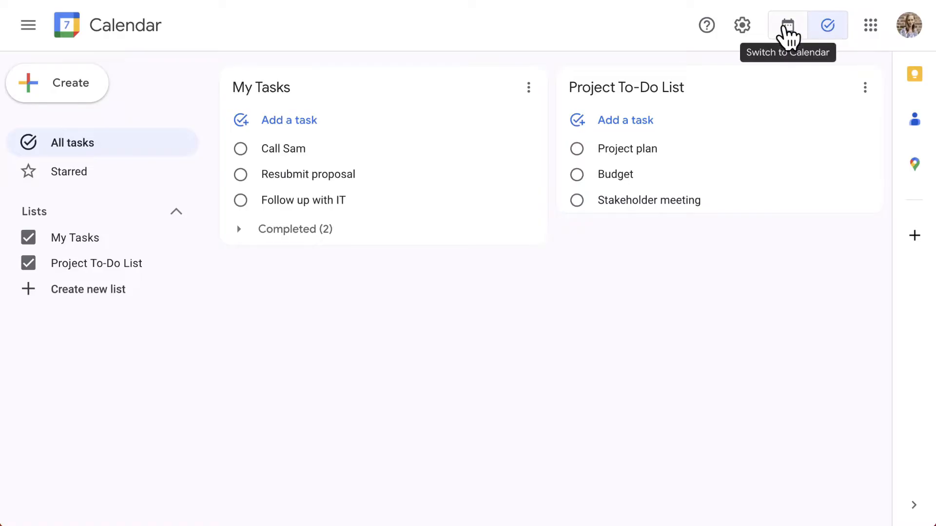
left_click(786, 25)
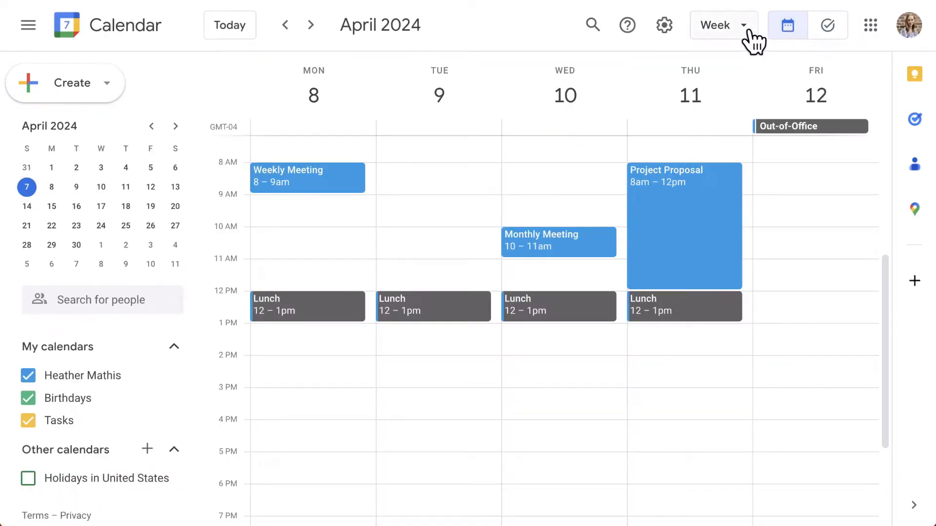
left_click(719, 26)
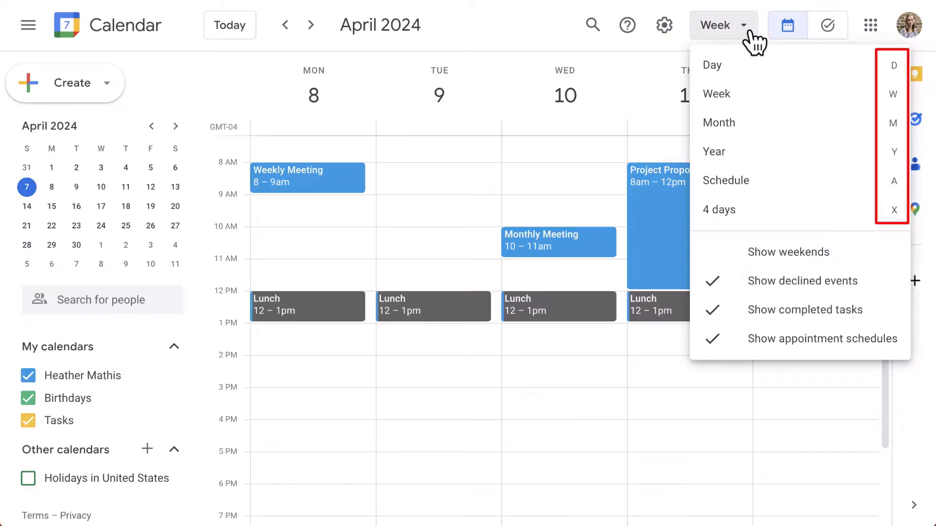
mouse_move(554, 45)
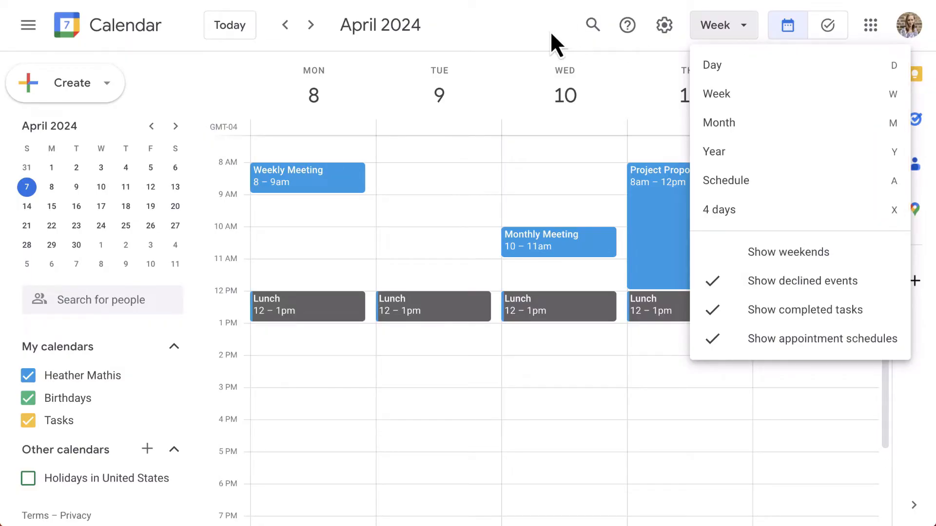
left_click(712, 65)
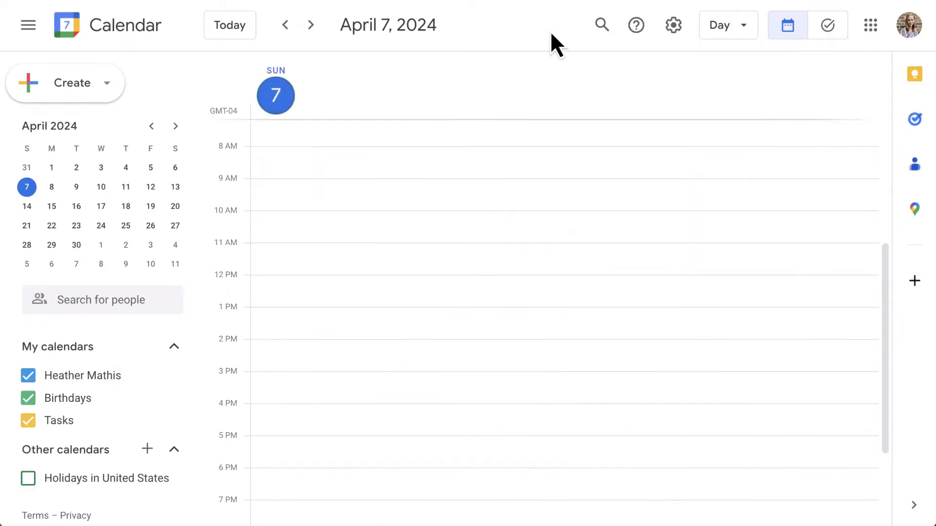
left_click(720, 25)
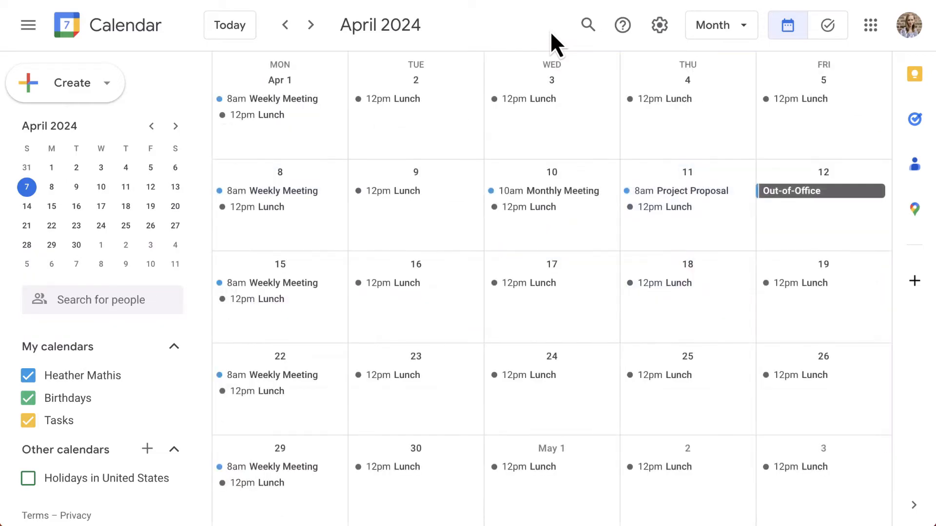
left_click(720, 25)
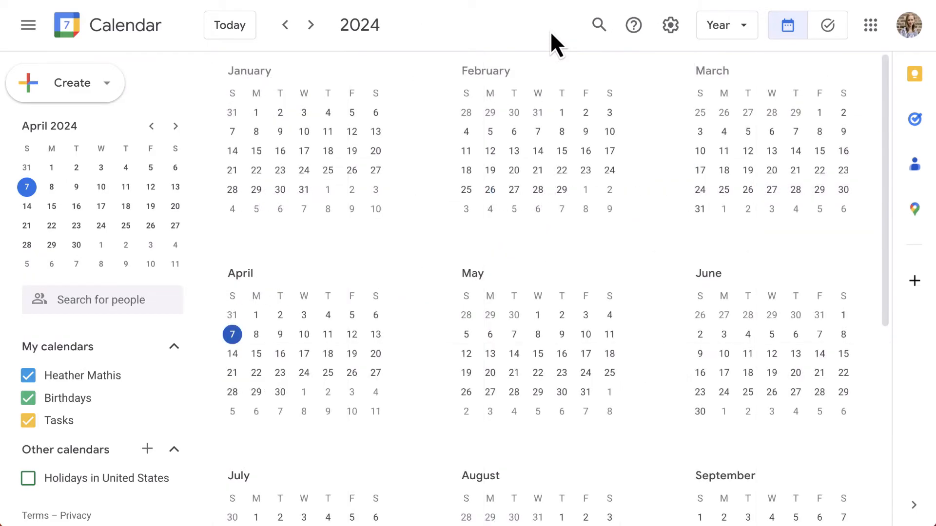
left_click(725, 26)
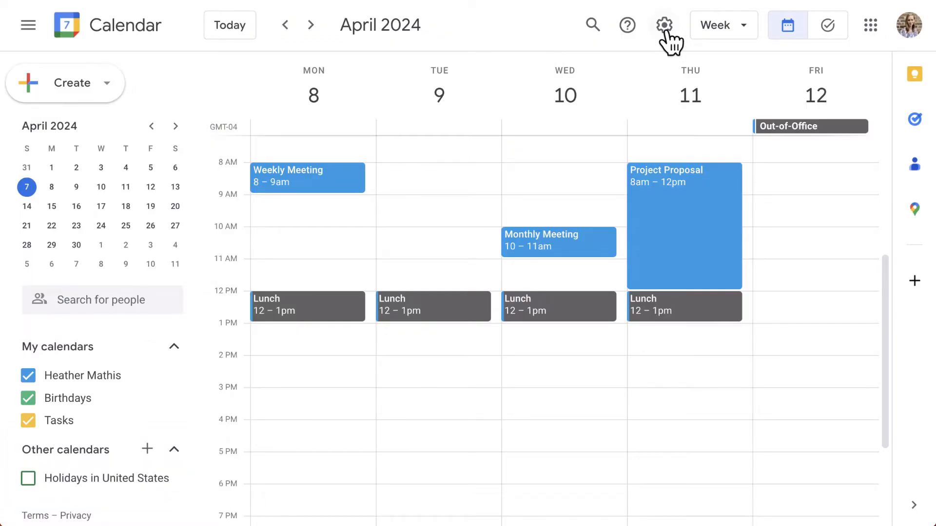
Step: Reach the Settings page from the gear menu, showing language, region and time zone
left_click(662, 25)
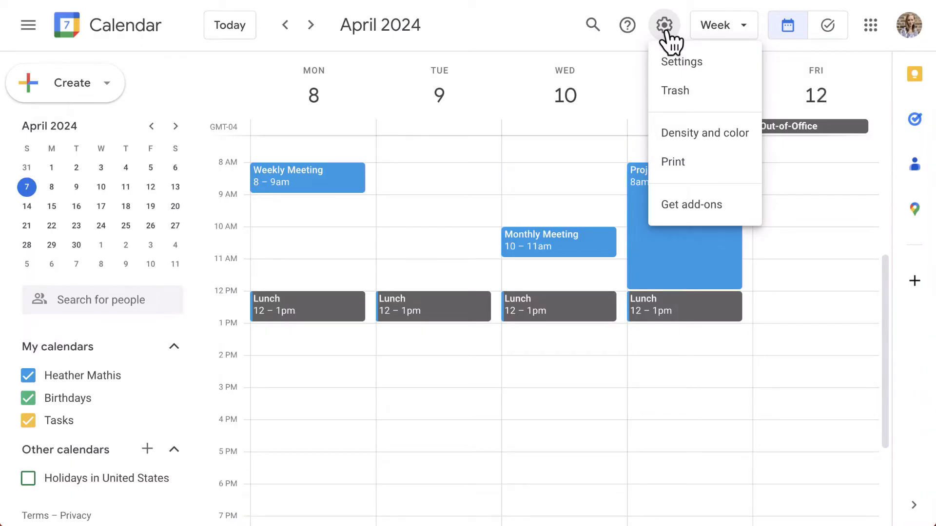
left_click(681, 61)
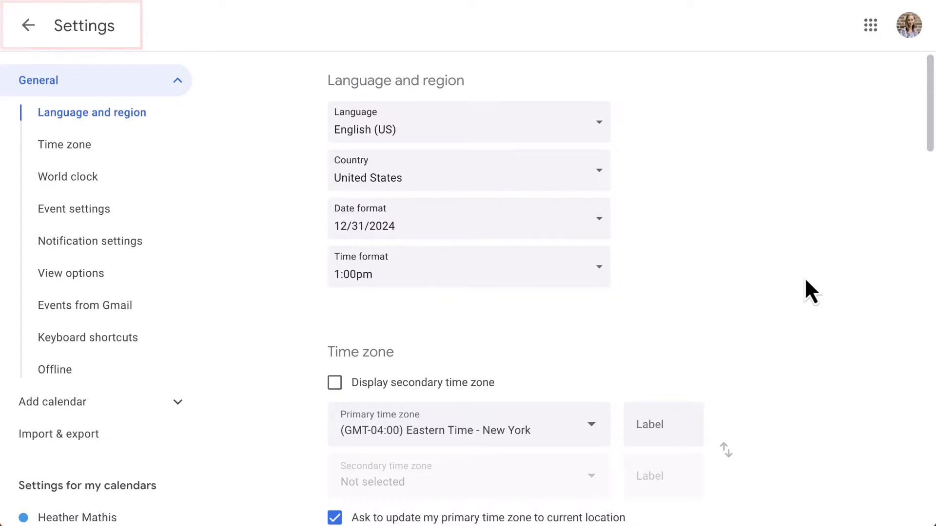
scroll("down", 3)
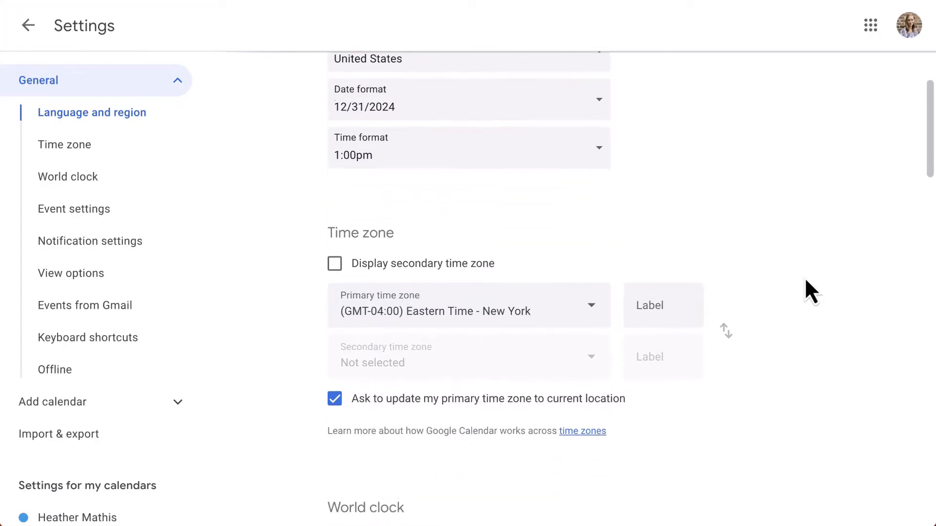
scroll("down", 3)
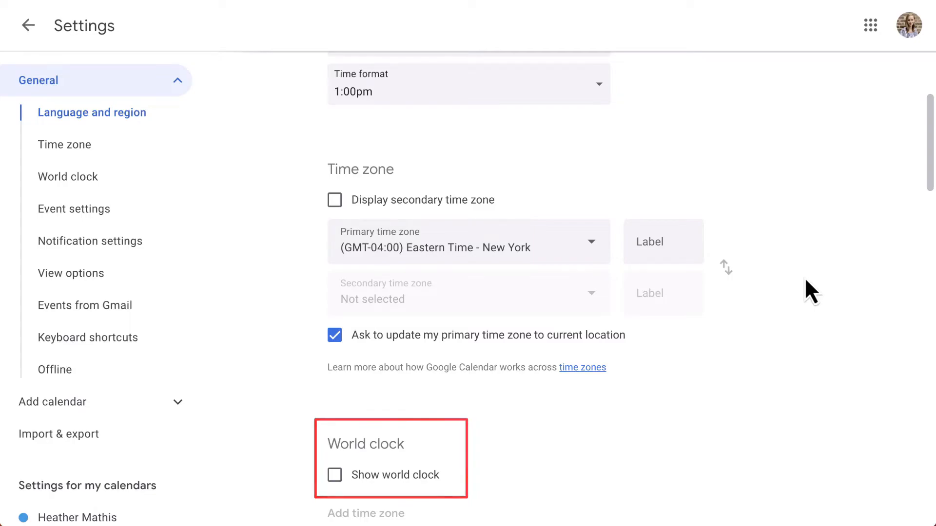
scroll("down", 3)
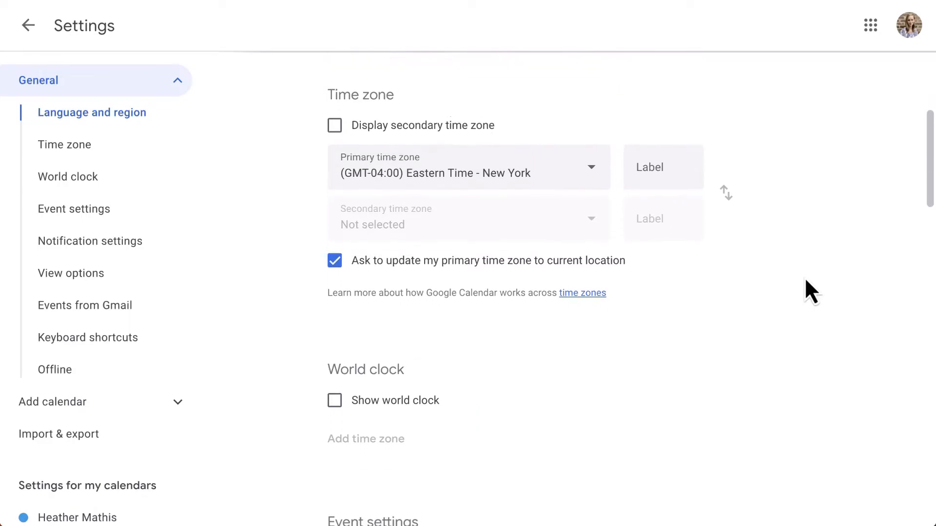
scroll("down", 3)
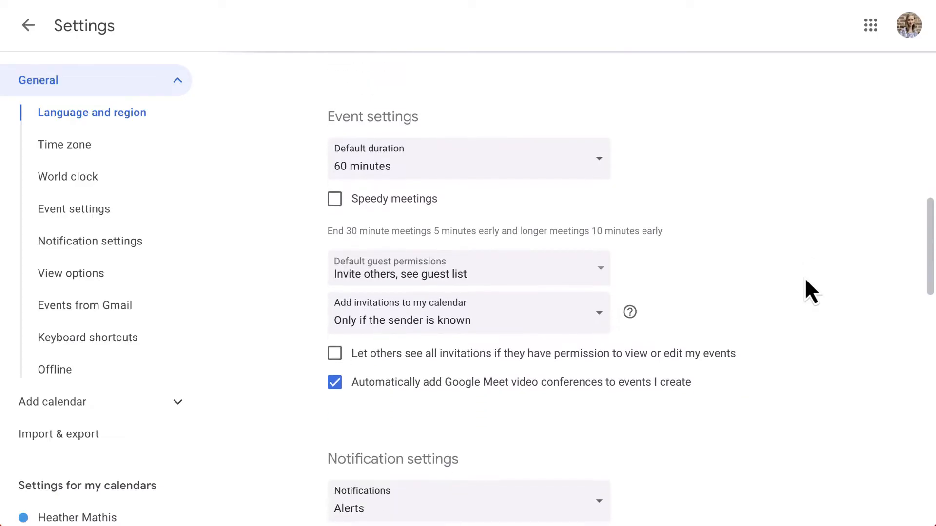
mouse_move(647, 183)
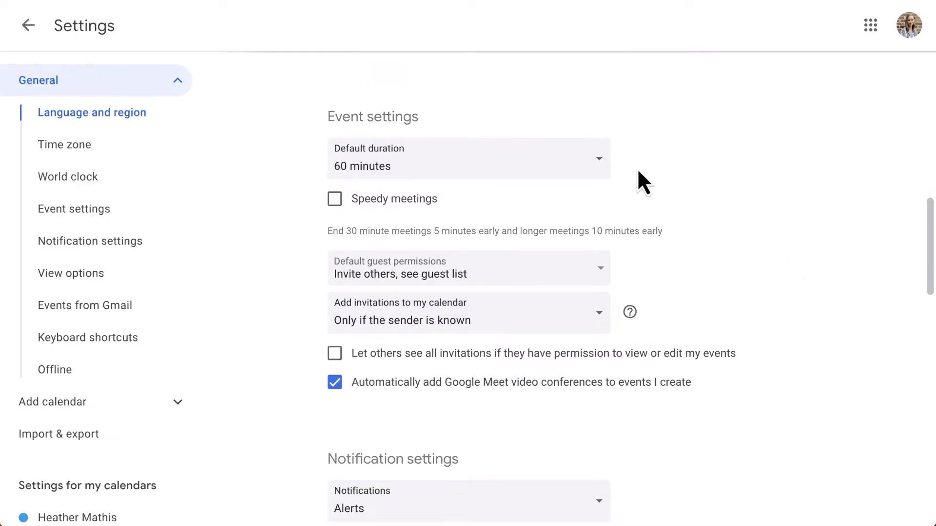
Step: Set the default event duration to 30 minutes instead of 60
left_click(469, 158)
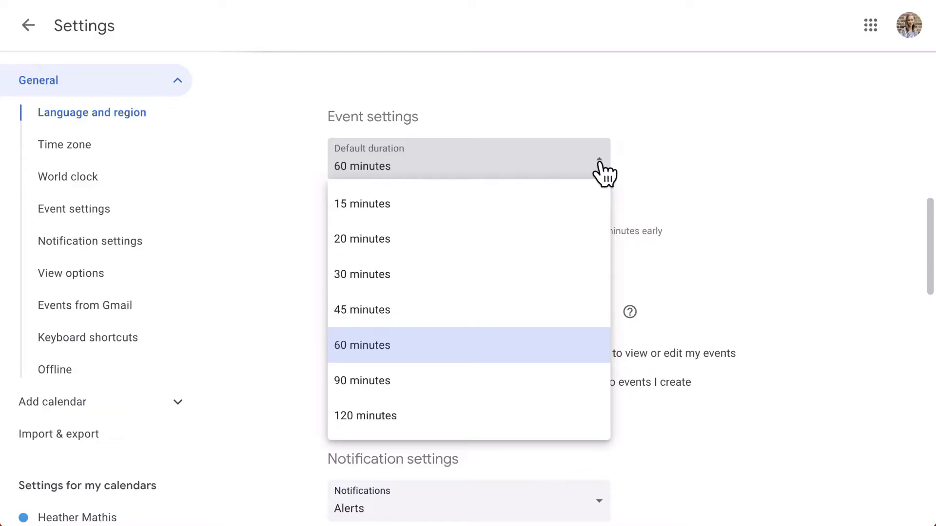
mouse_move(592, 286)
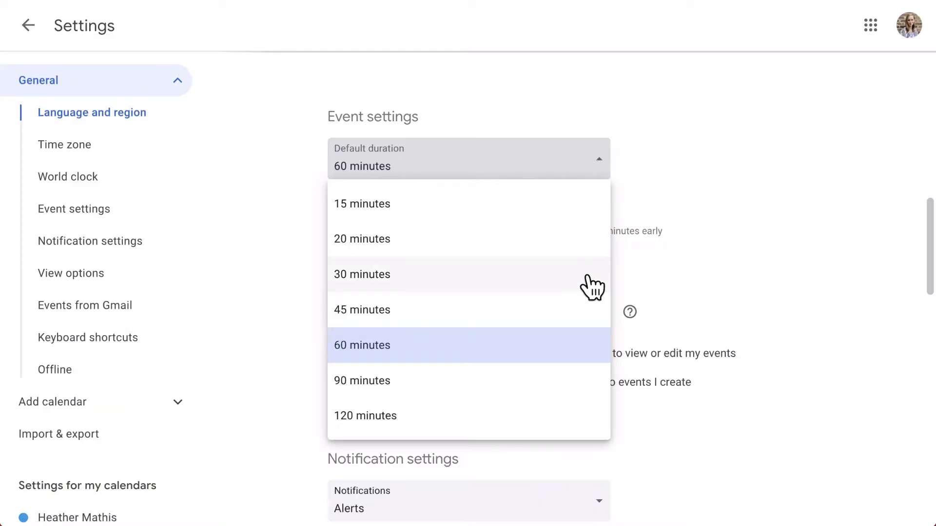
left_click(362, 274)
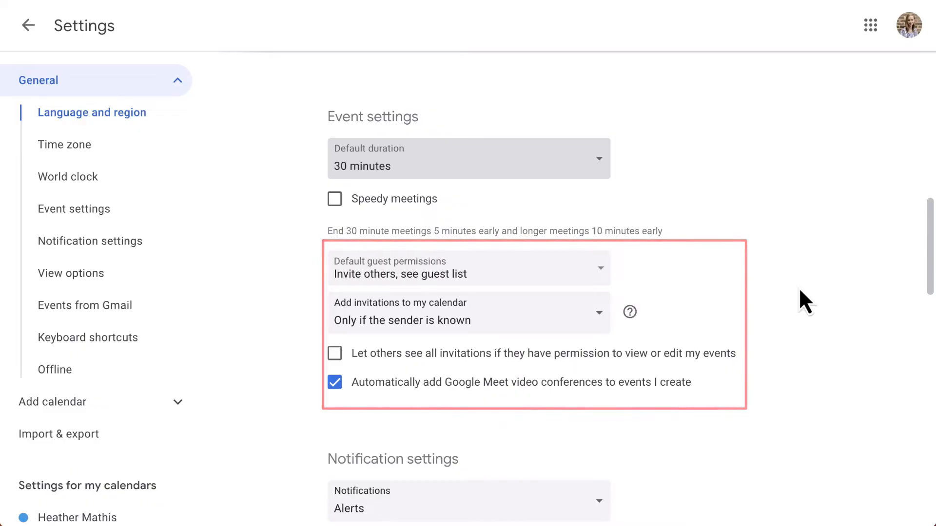
Step: Use desktop notifications and notify only for events answered Yes or Maybe
scroll("down", 3)
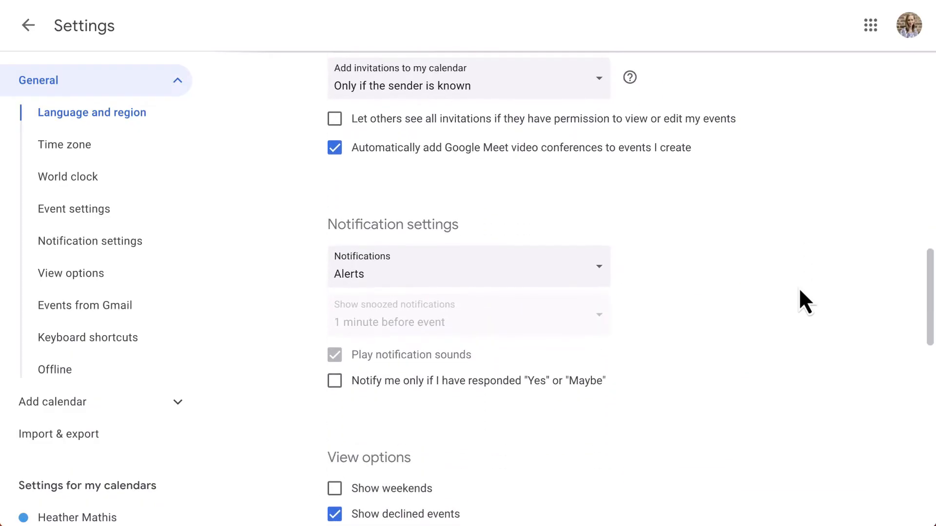
scroll("down", 3)
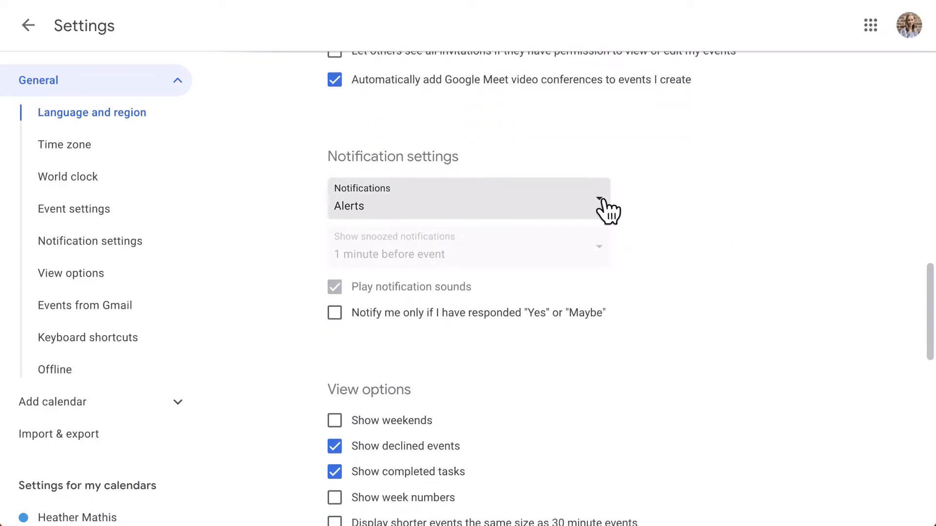
left_click(469, 197)
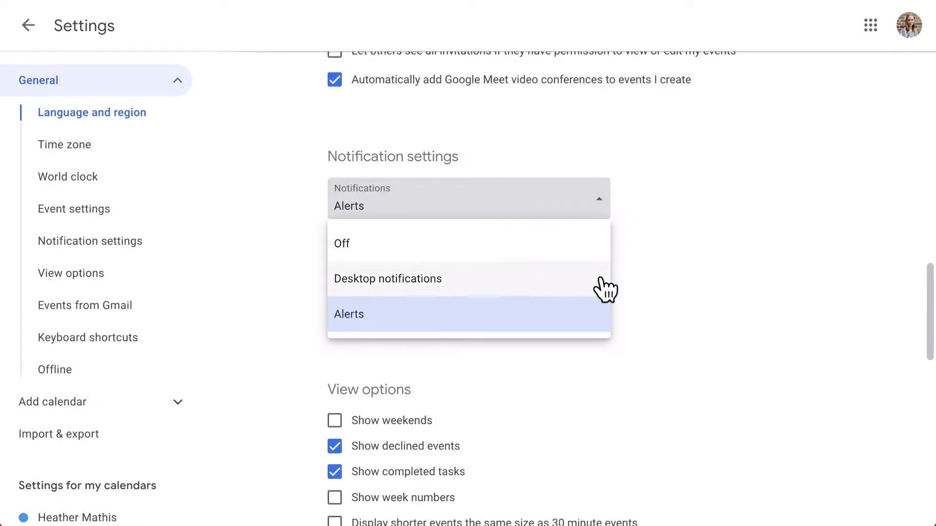
left_click(387, 278)
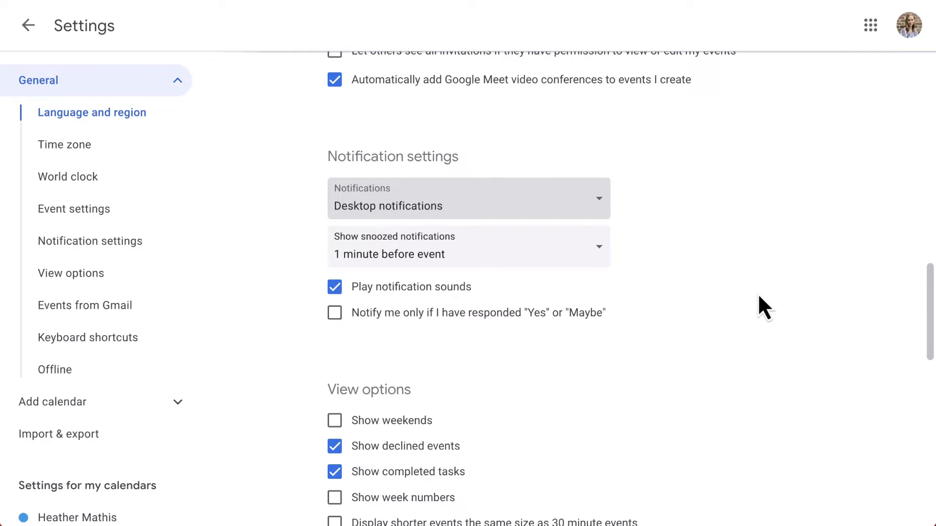
mouse_move(616, 353)
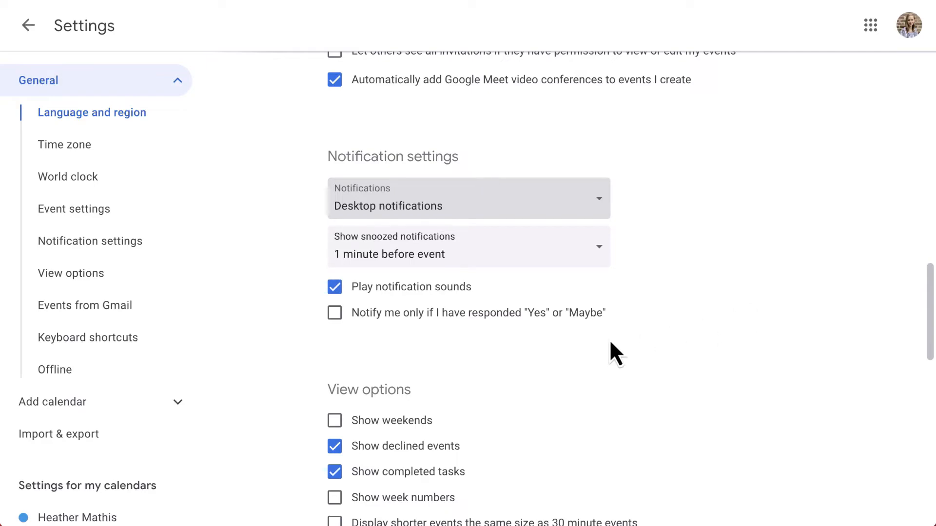
left_click(334, 312)
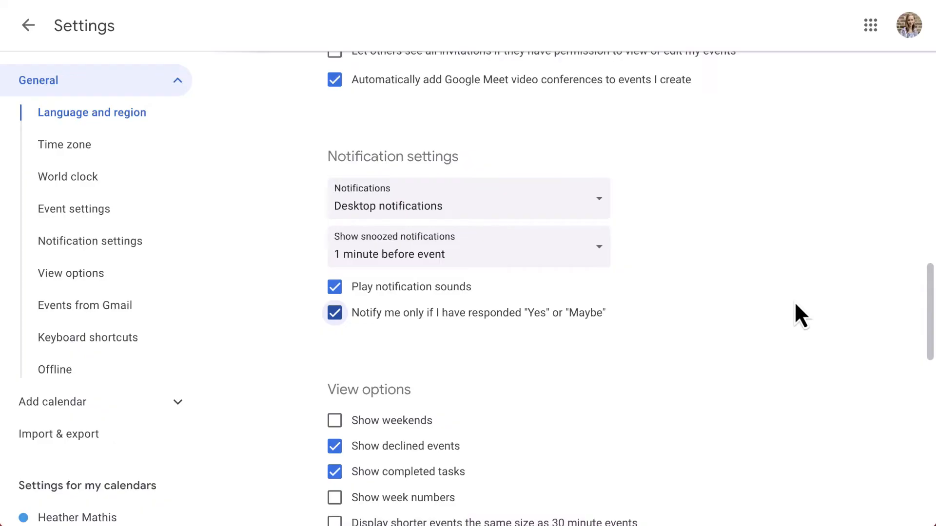
scroll("down", 3)
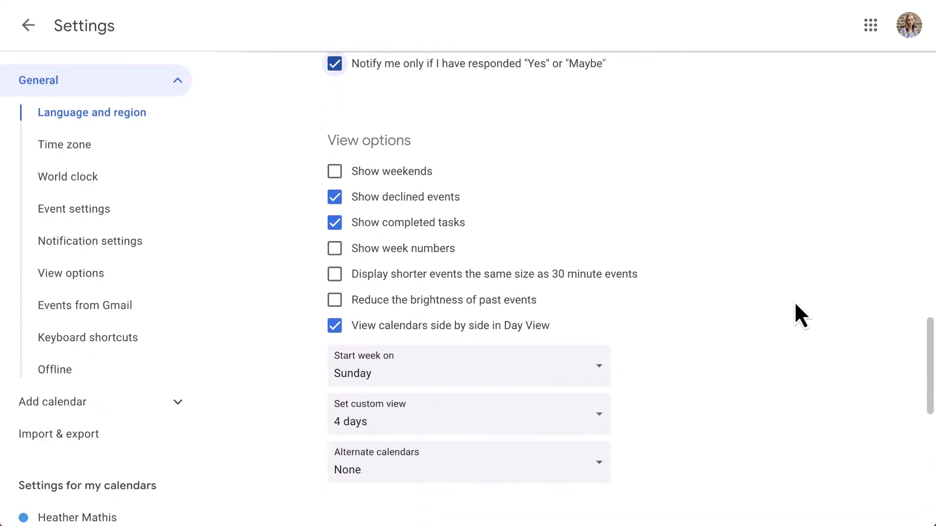
scroll("down", 3)
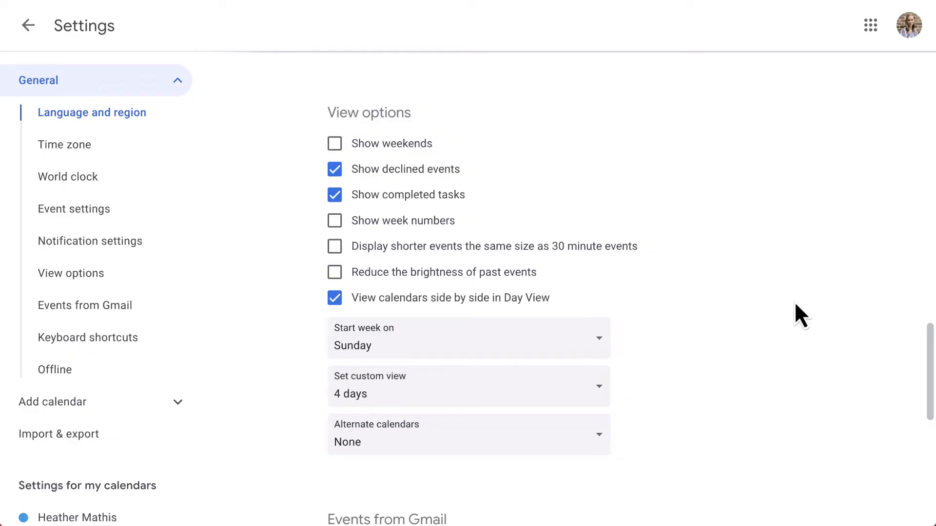
scroll("down", 3)
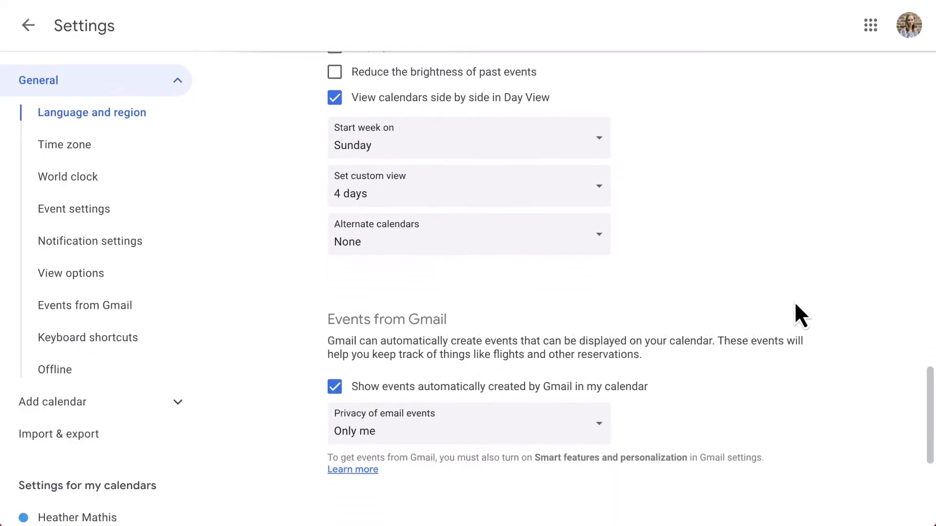
scroll("down", 3)
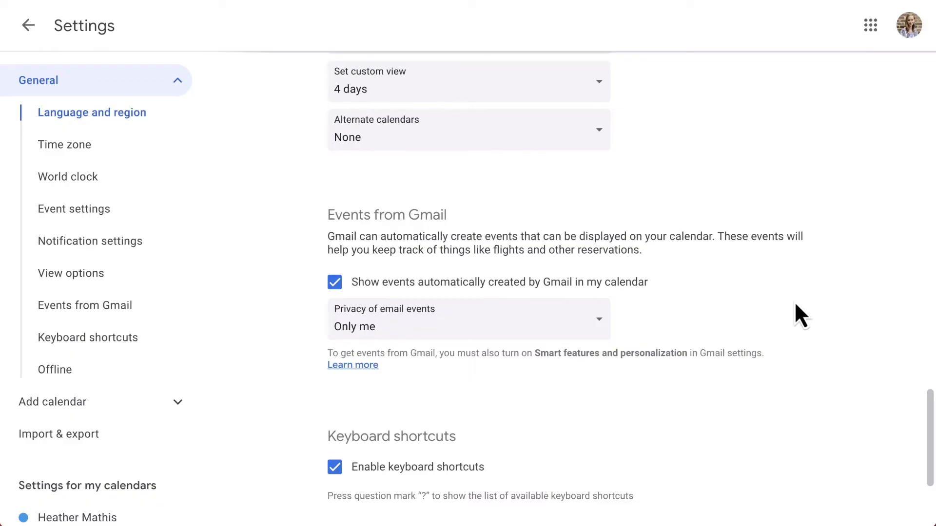
scroll("down", 3)
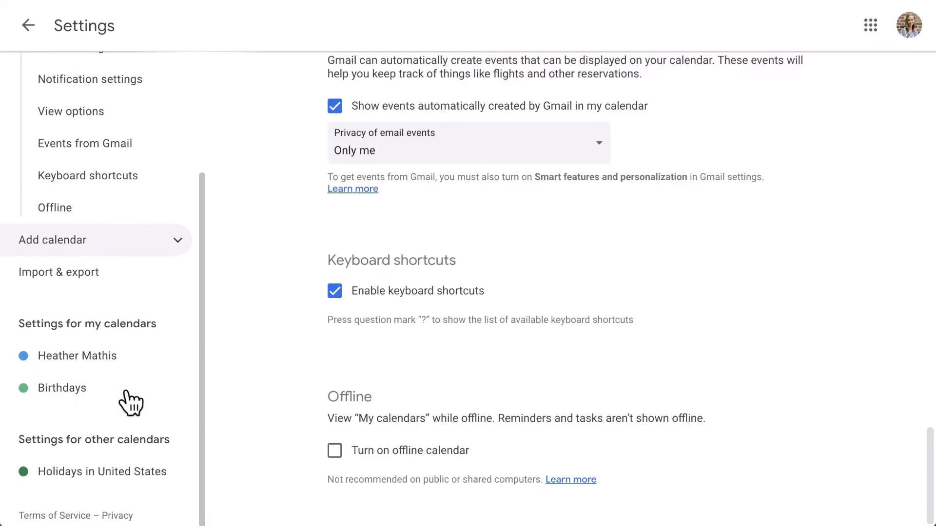
mouse_move(75, 356)
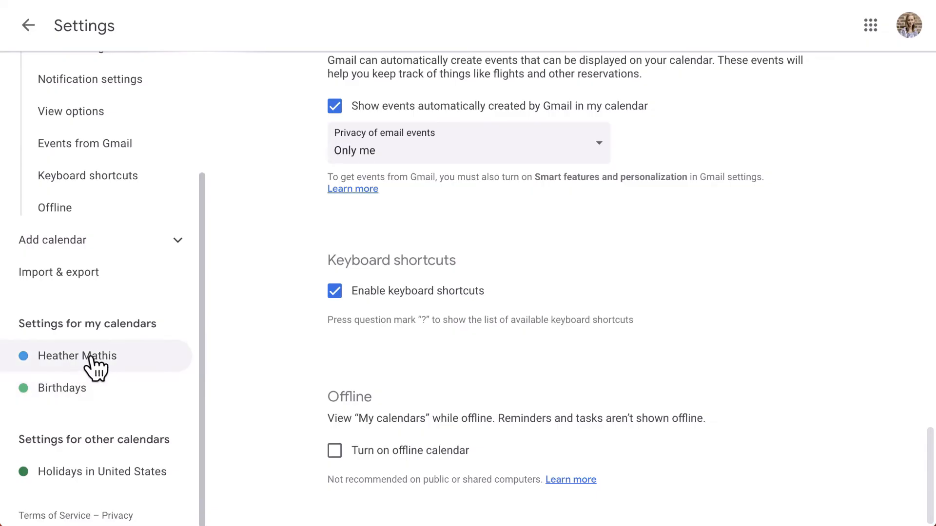
Step: Review your own calendar's access permissions and Share with specific people options
left_click(75, 356)
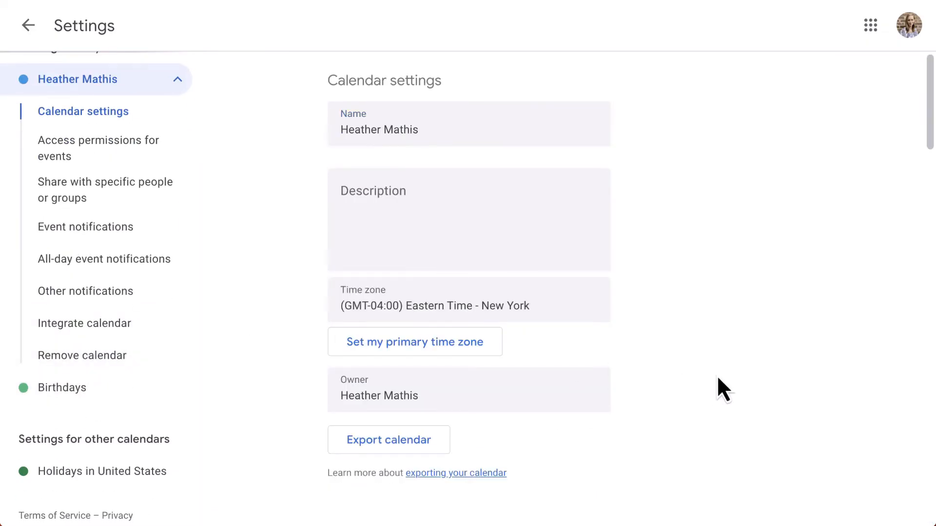
scroll("down", 3)
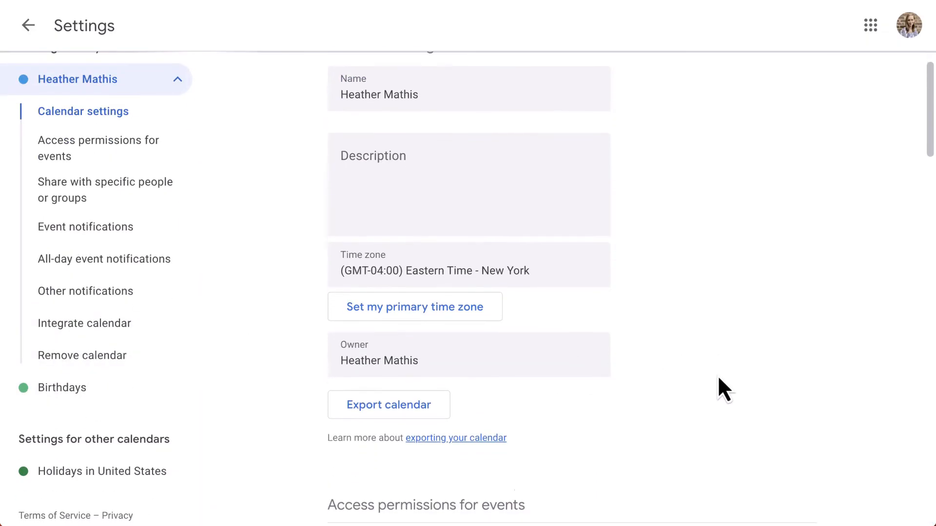
scroll("down", 3)
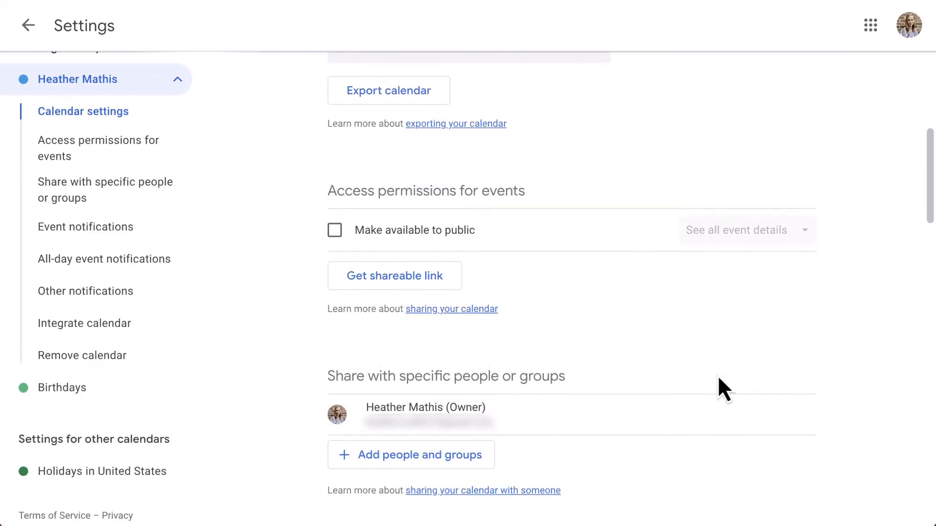
scroll("down", 3)
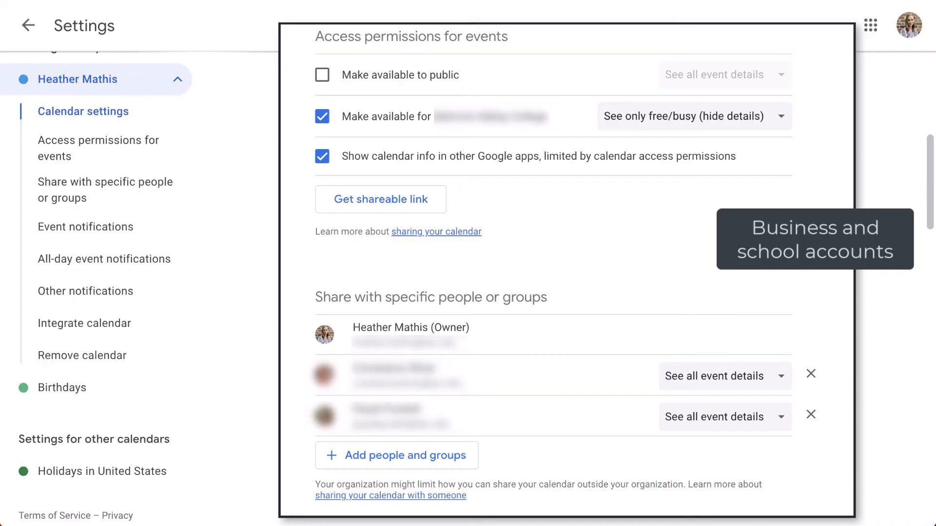
Step: Bring the calendar's Other notifications email options into view
left_click(322, 75)
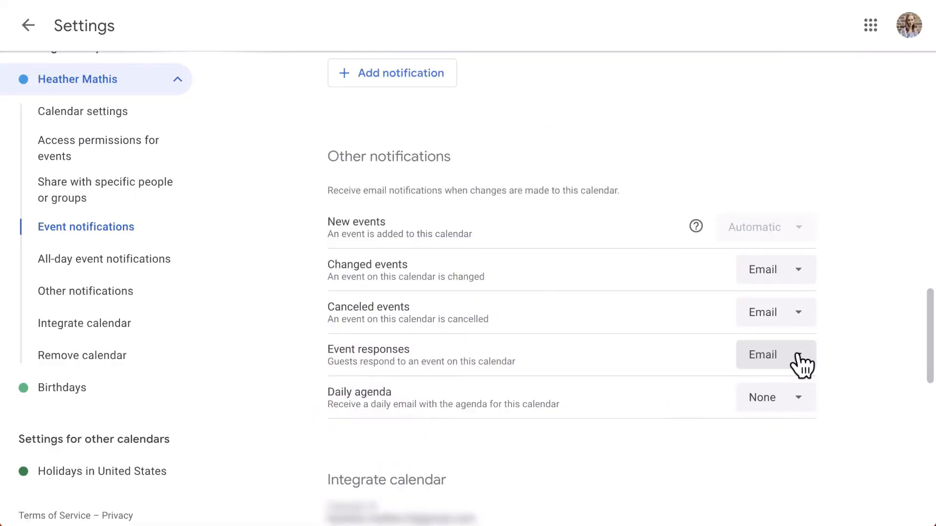
Step: Set Event responses email notifications to None for this calendar
left_click(85, 290)
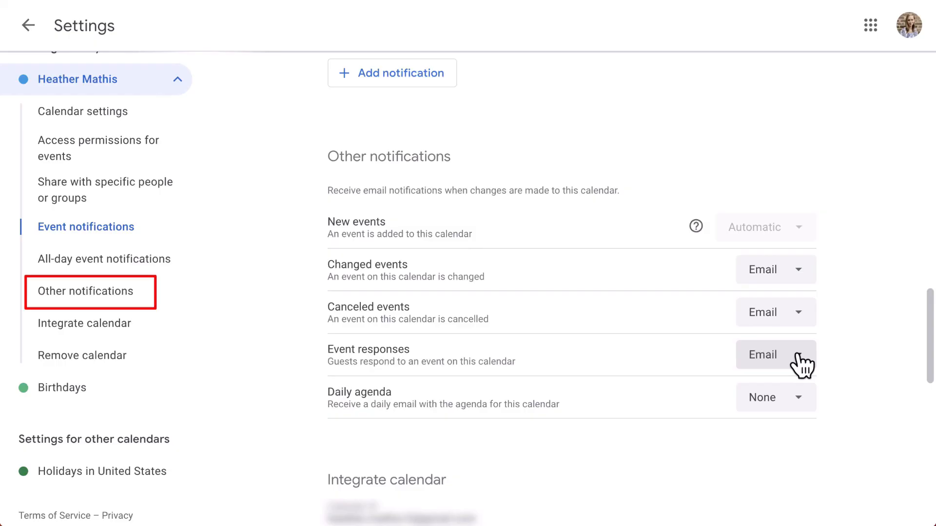
left_click(775, 353)
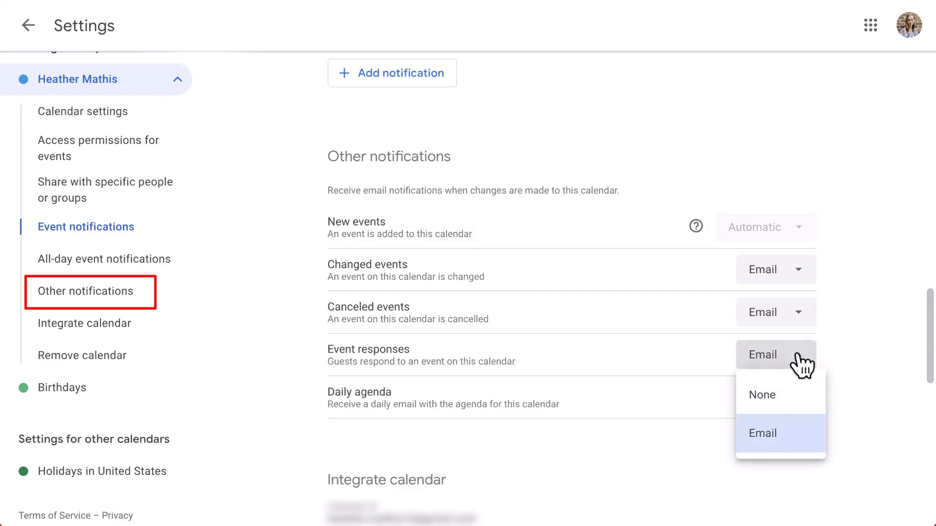
left_click(761, 395)
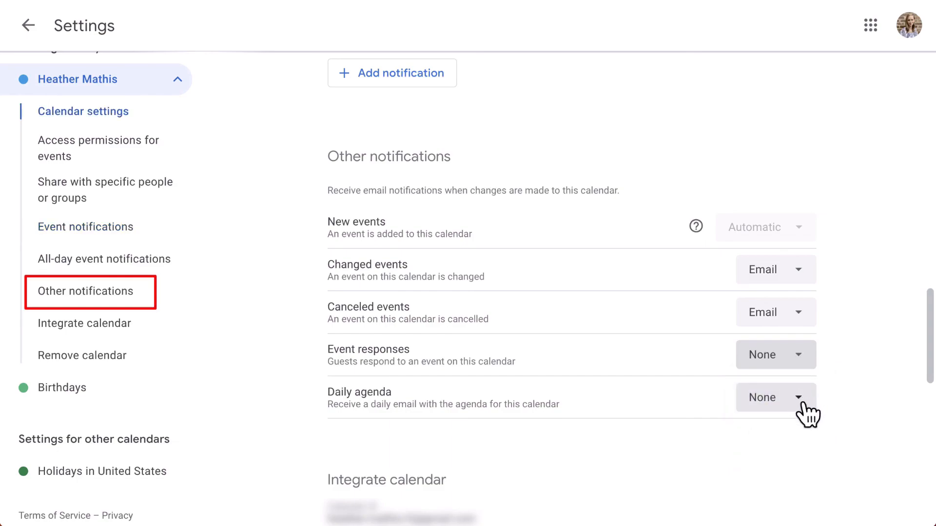